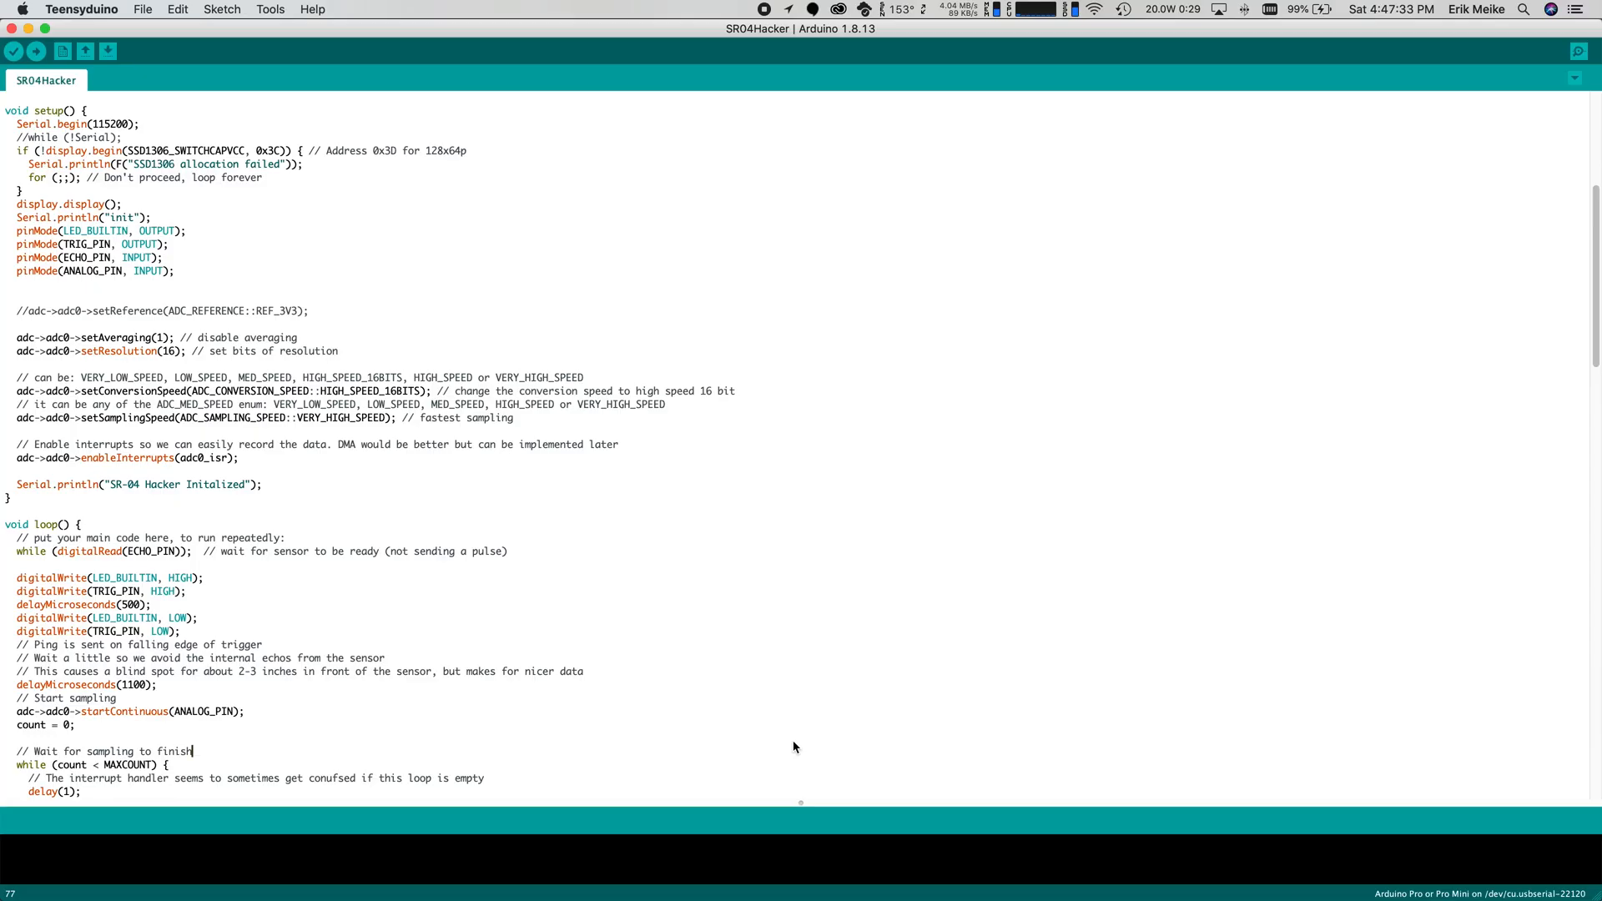
{"action": "mouse_move", "coordinate": [614, 637]}
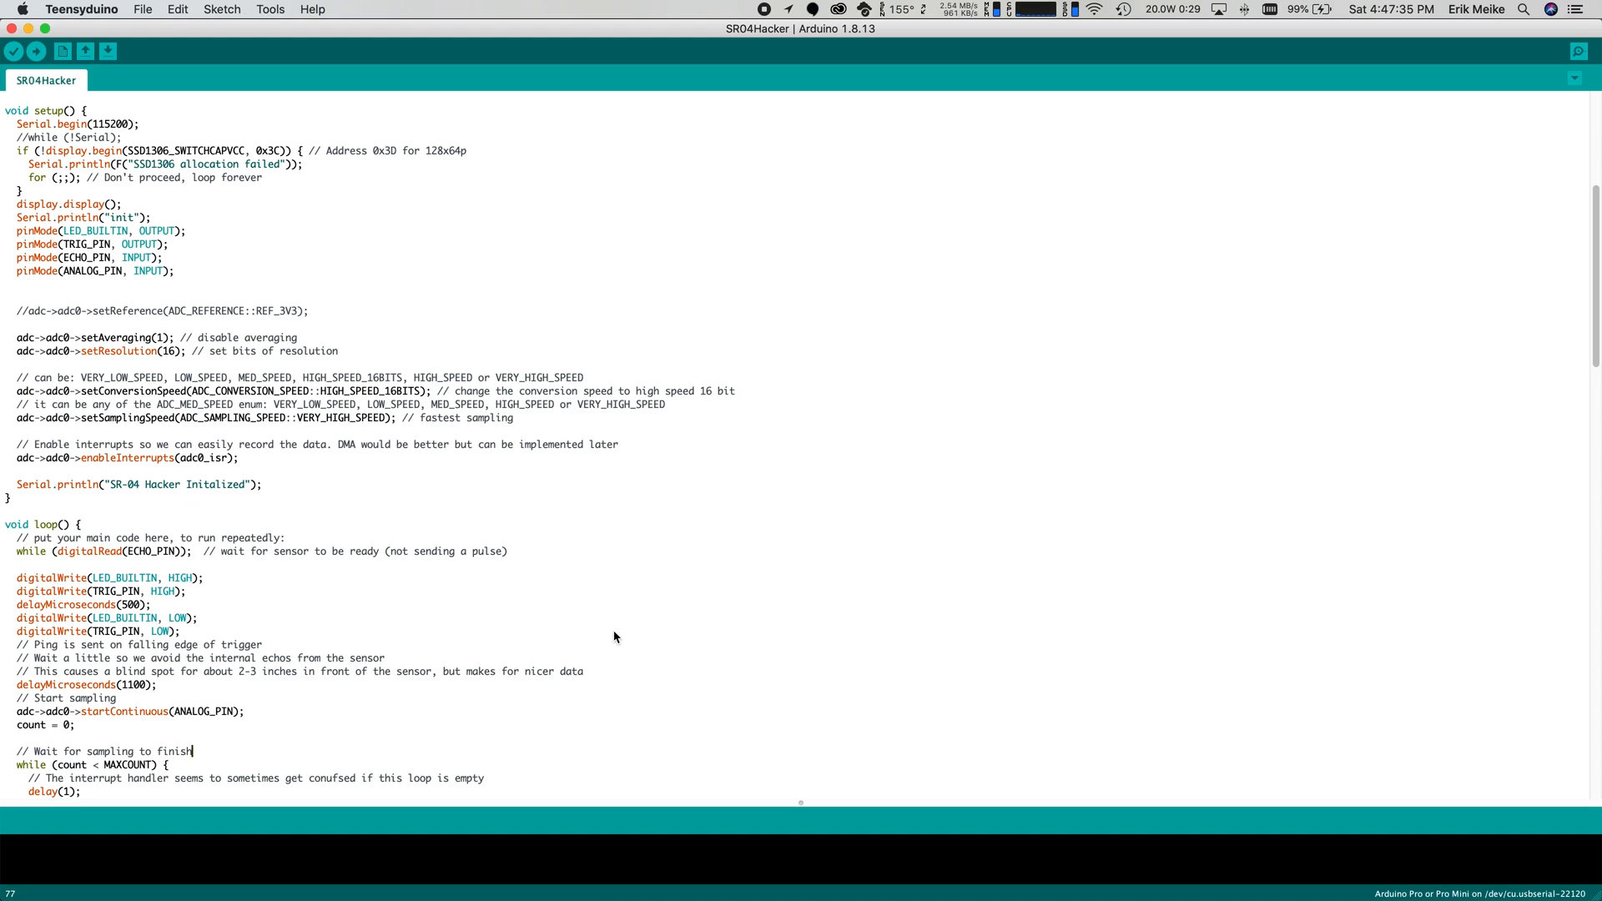
{"action": "mouse_move", "coordinate": [159, 721]}
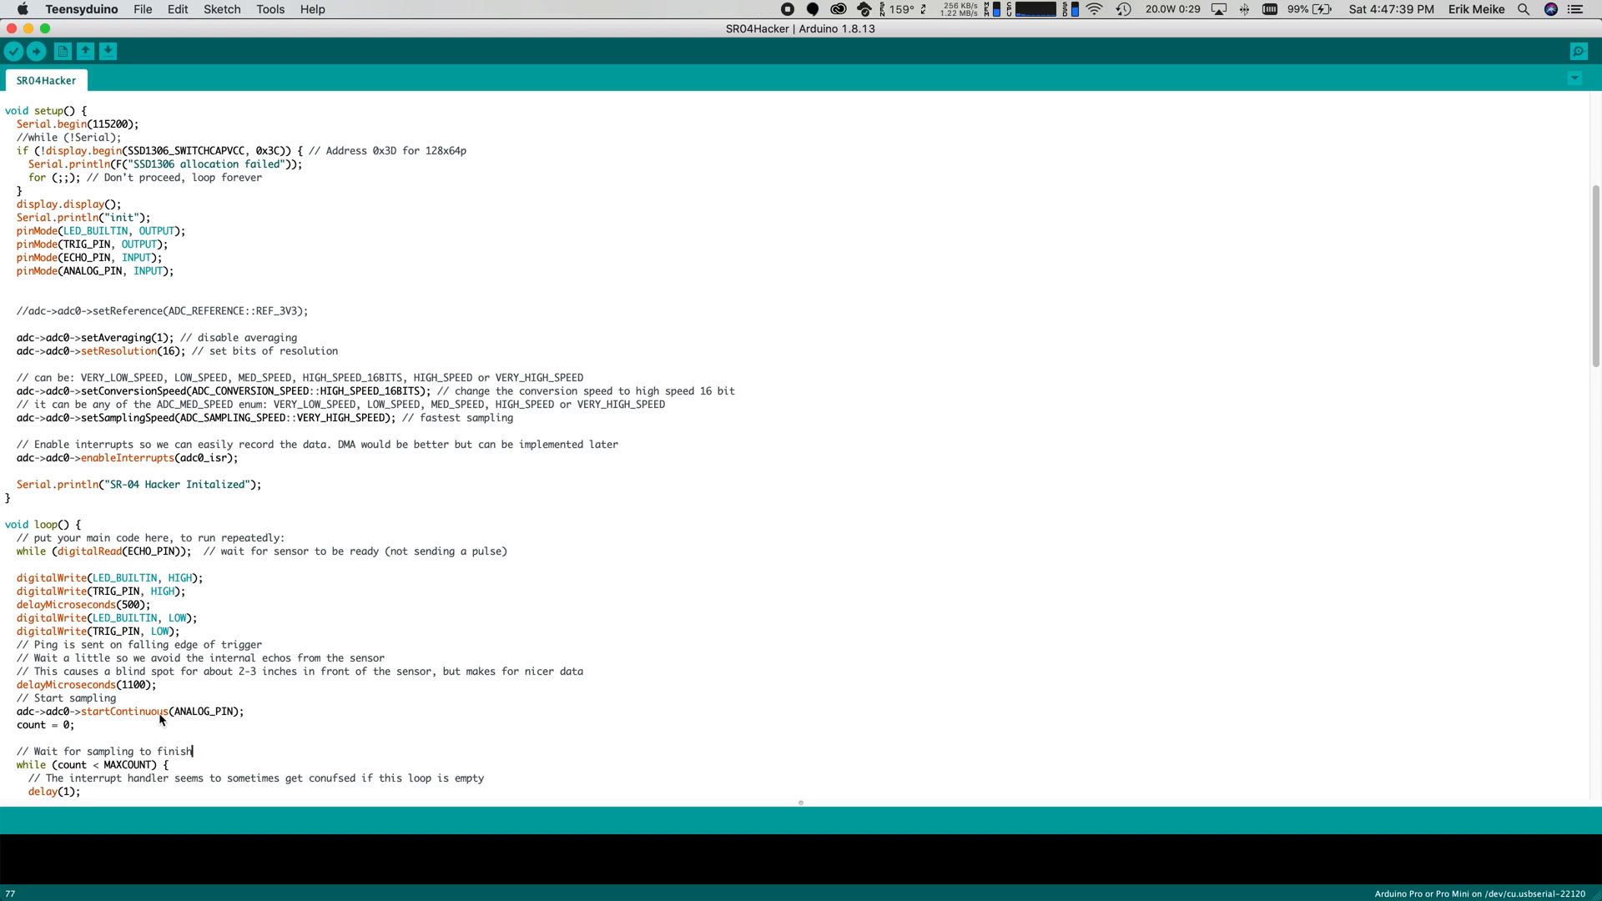
{"action": "scroll", "scroll_direction": "down", "scroll_amount": 3}
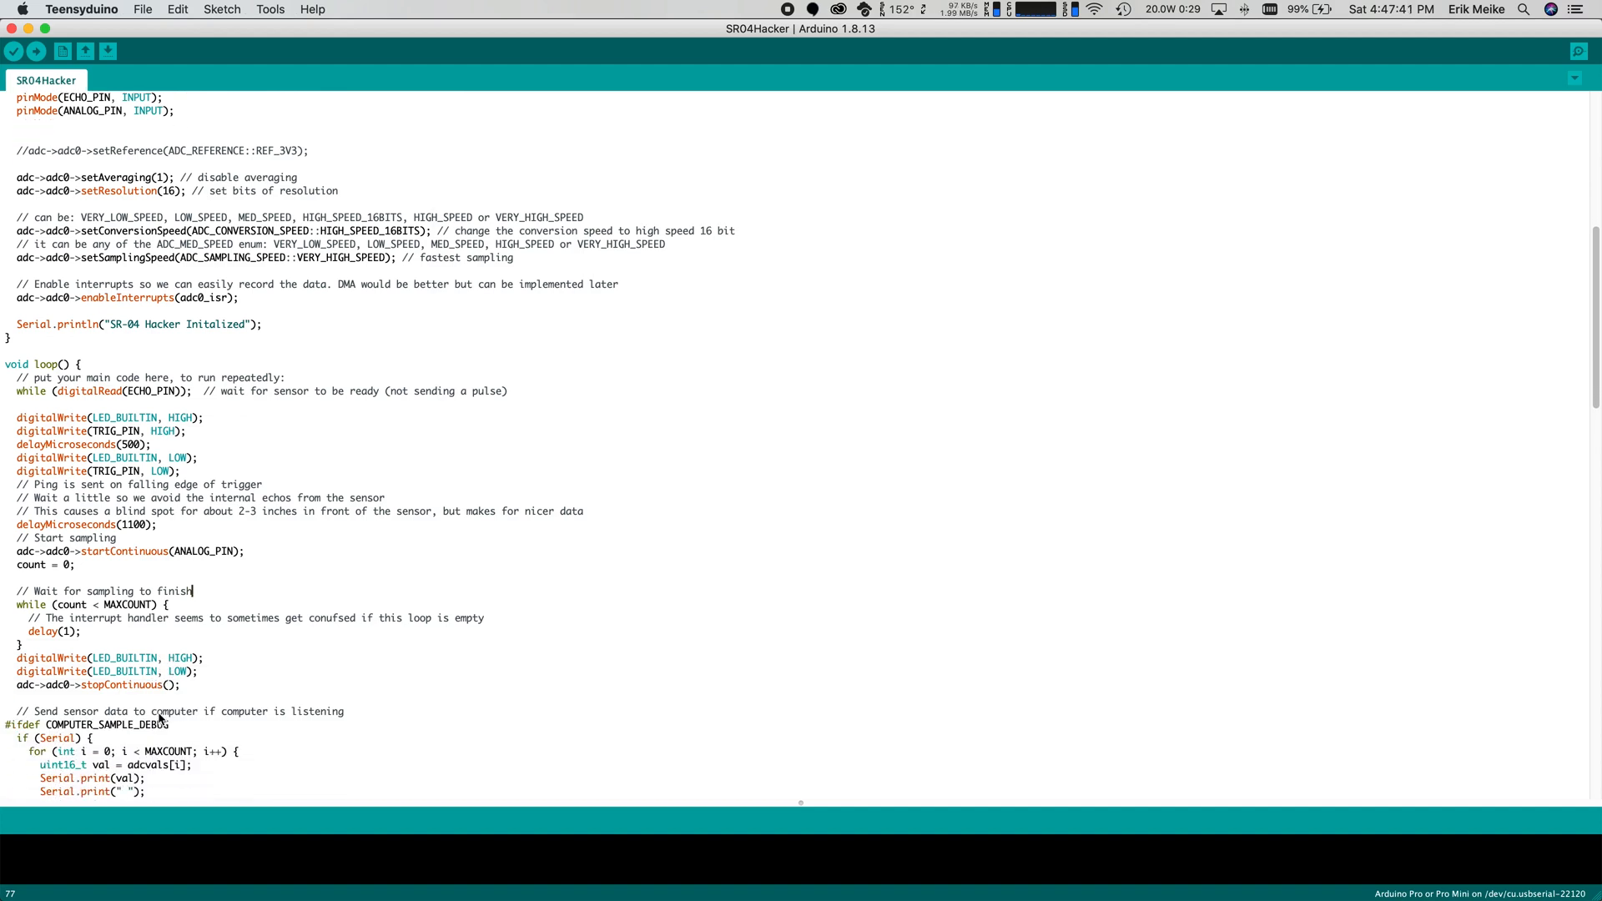
{"action": "scroll", "scroll_direction": "down", "scroll_amount": 3}
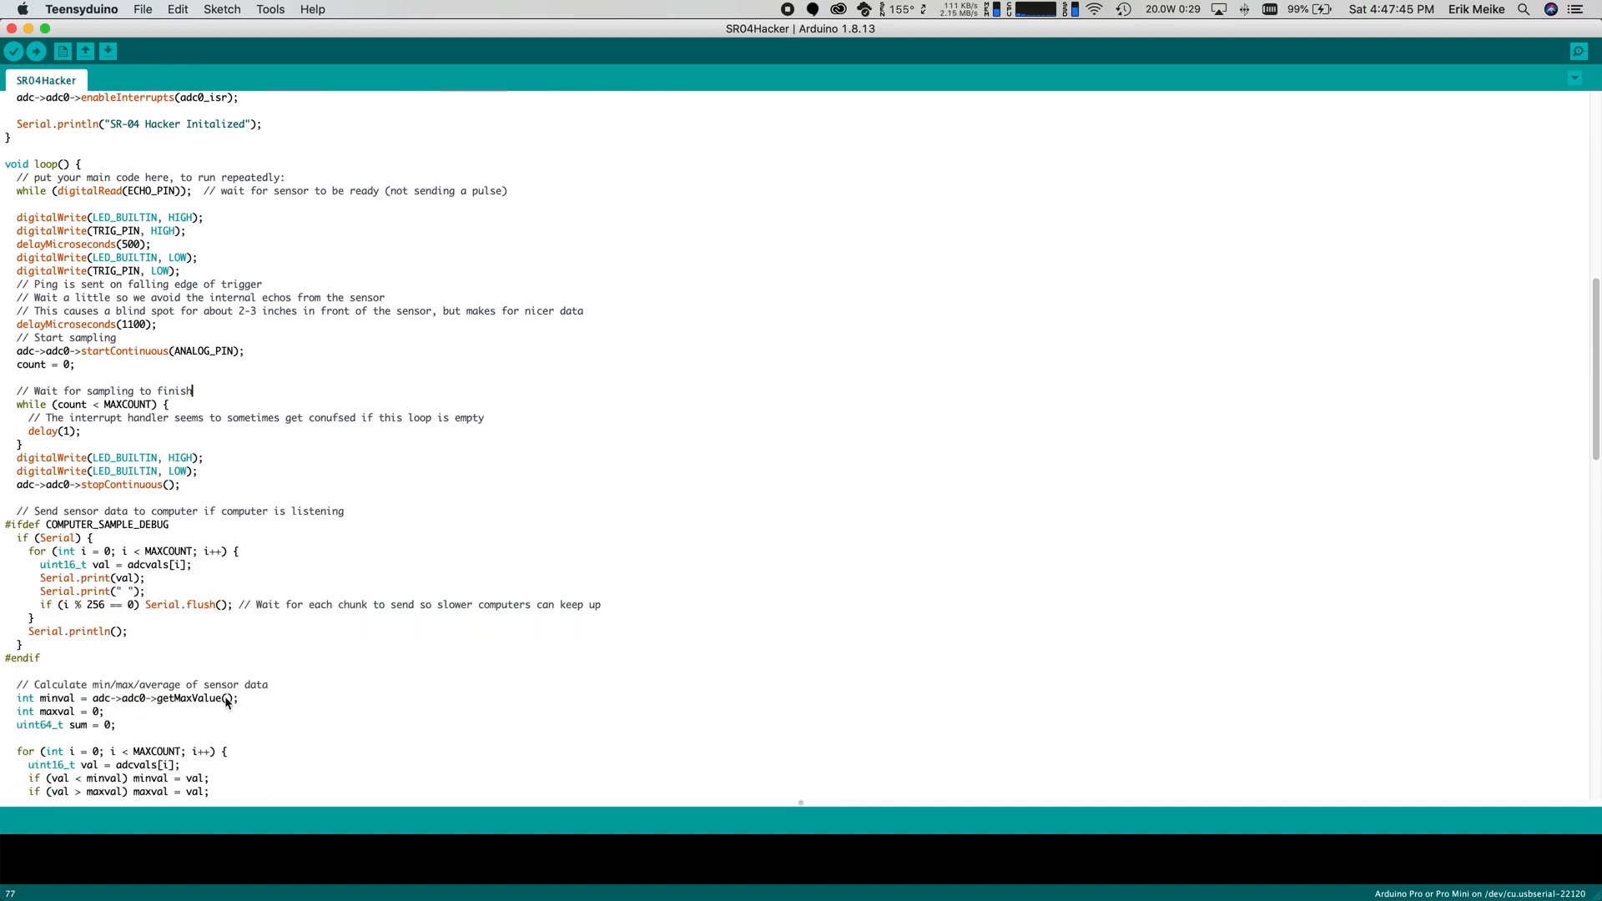
{"action": "scroll", "scroll_direction": "down", "scroll_amount": 3}
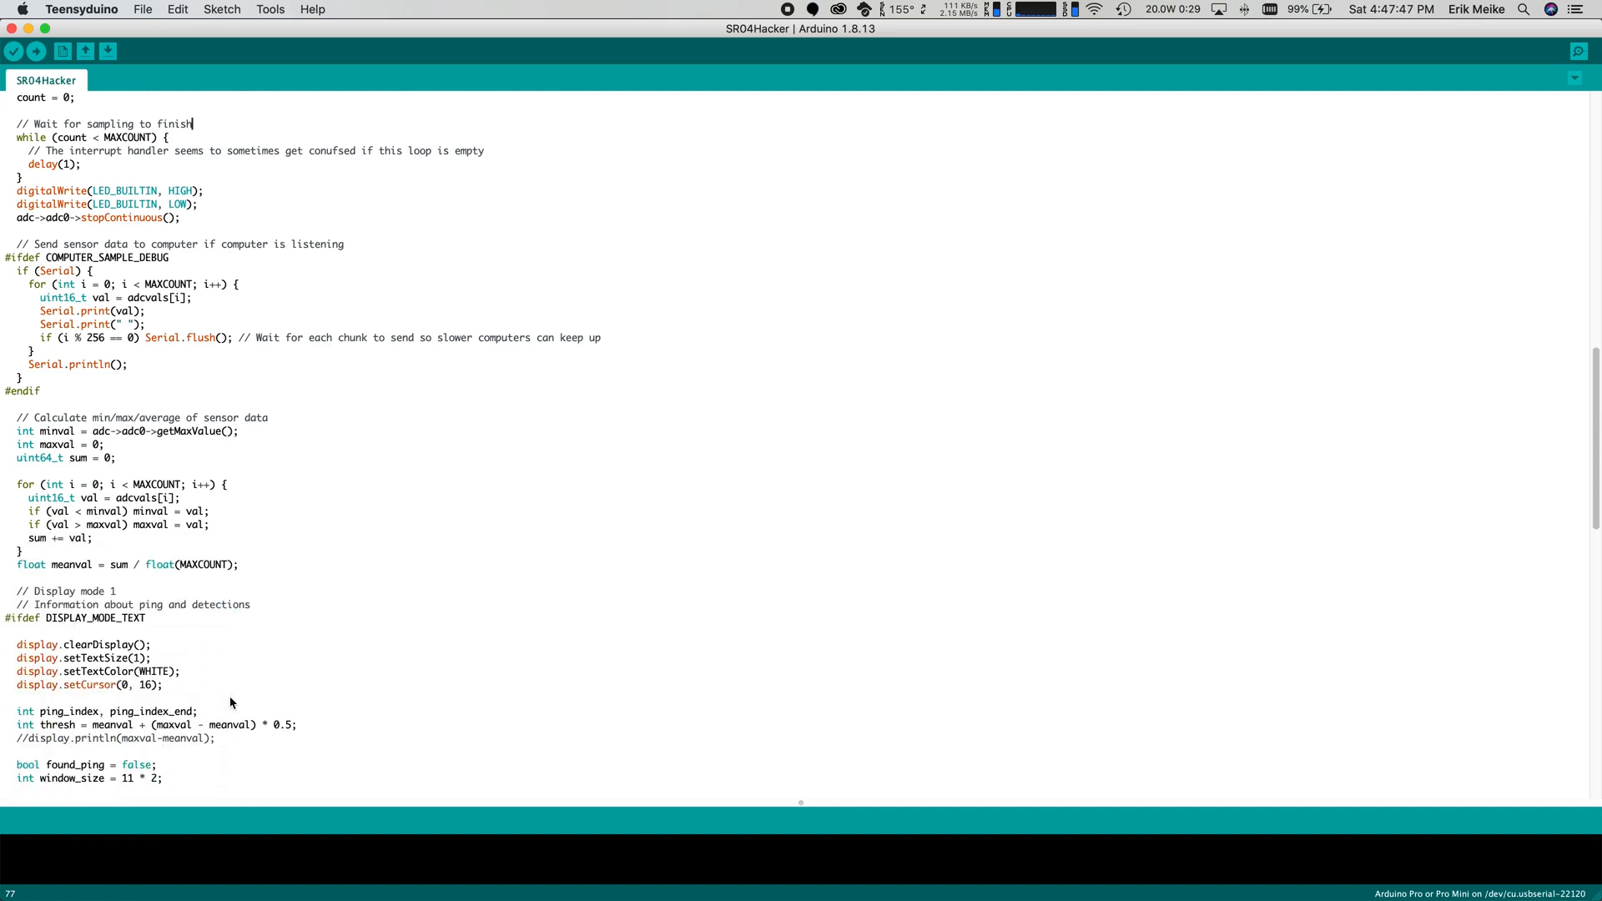